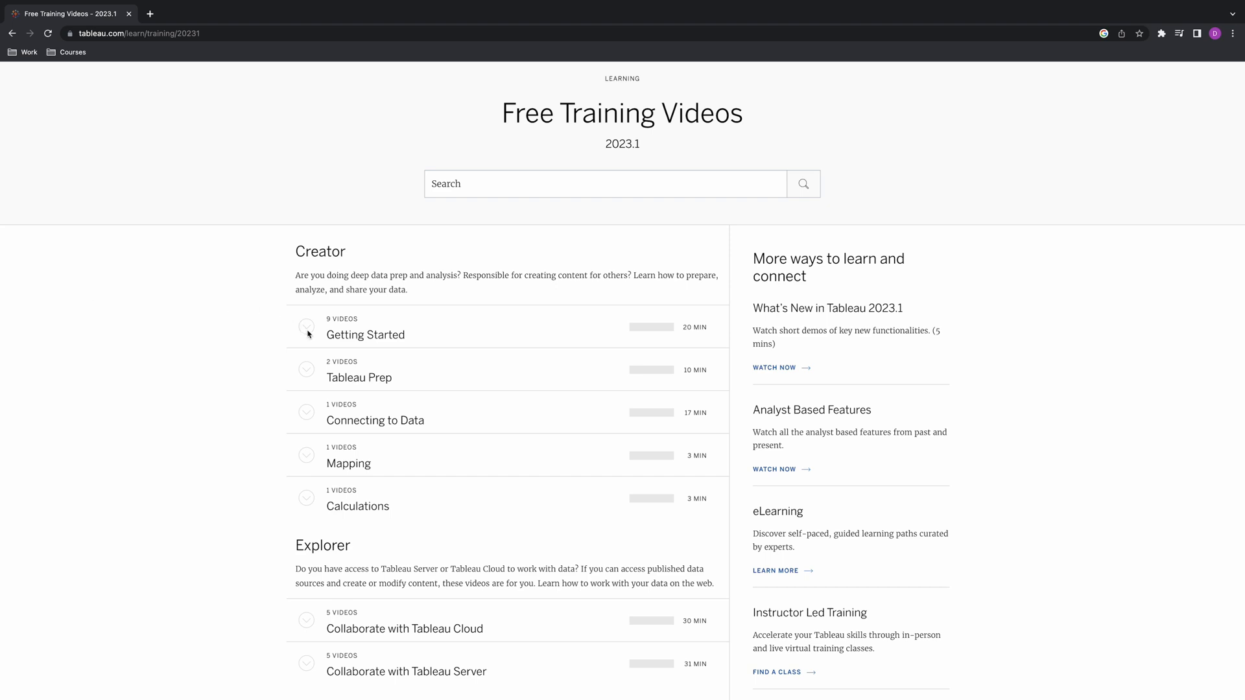
Expand the Getting Started series under Creator to list its nine videos.
left_click(306, 327)
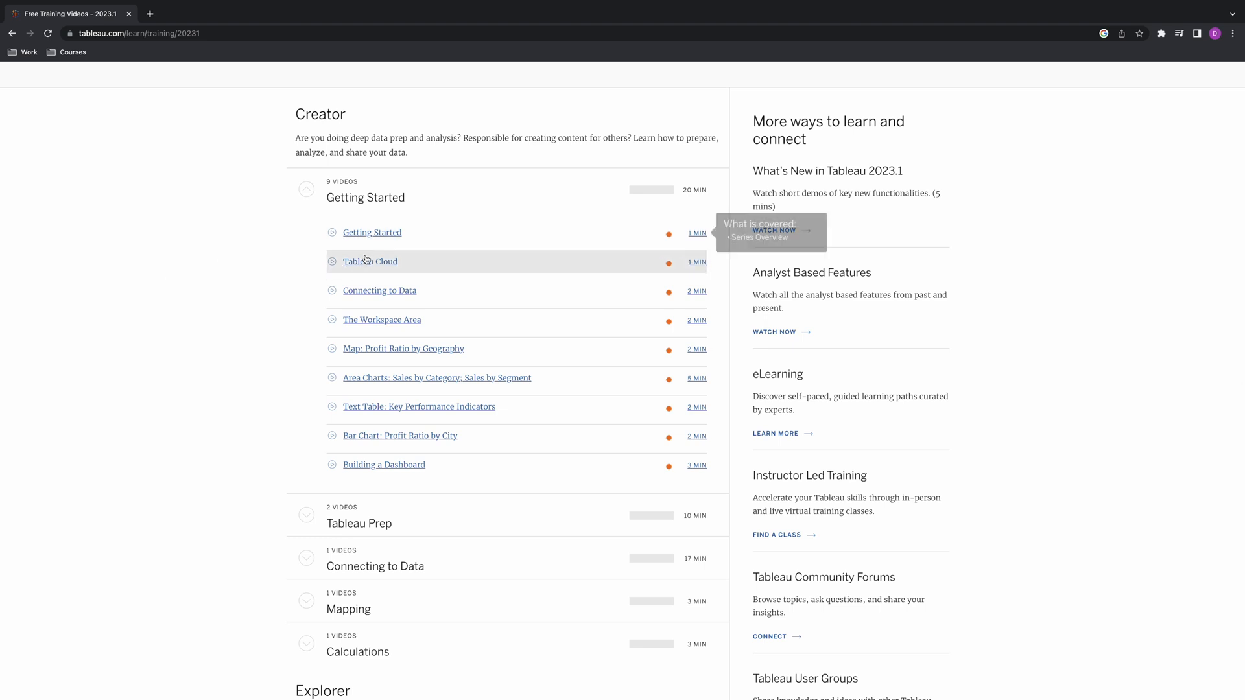
mouse_move(404, 349)
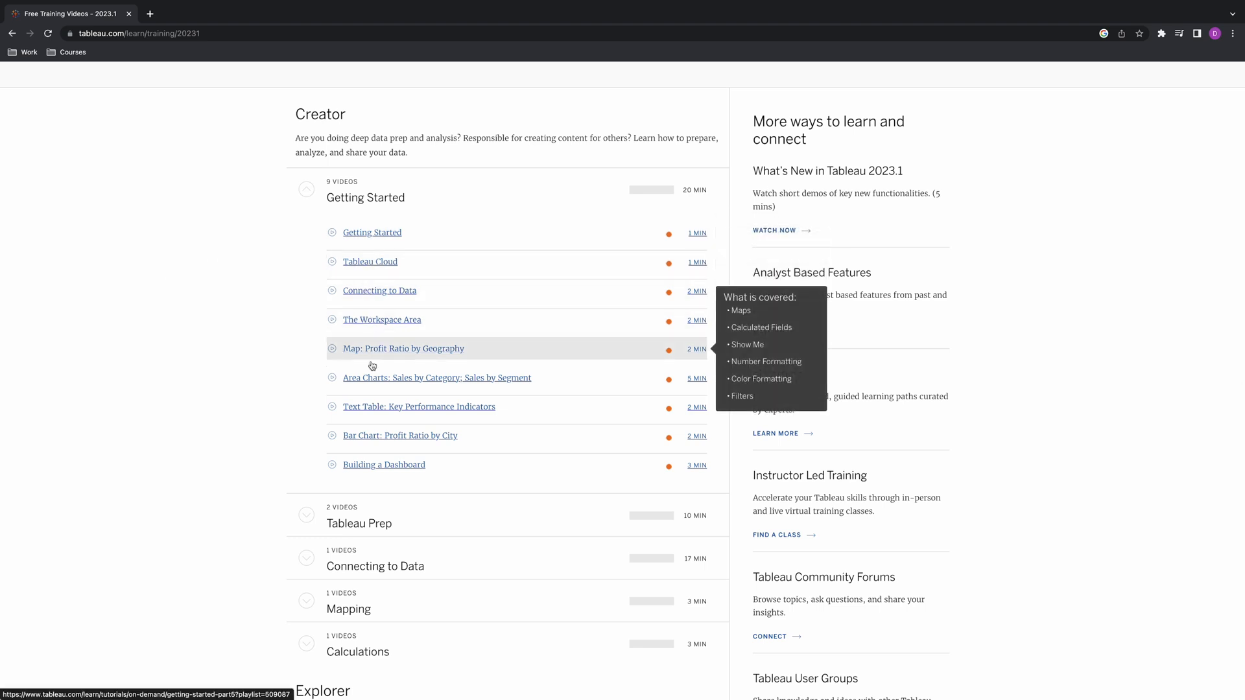
scroll("down", 3)
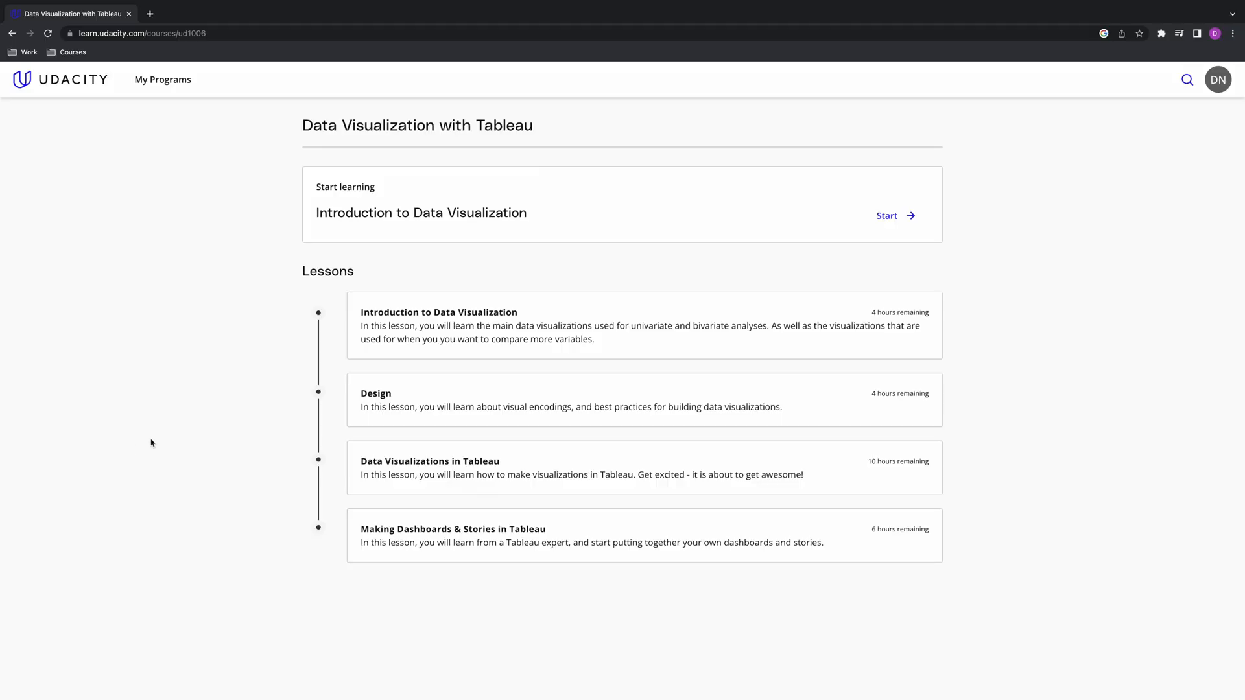
mouse_move(411, 308)
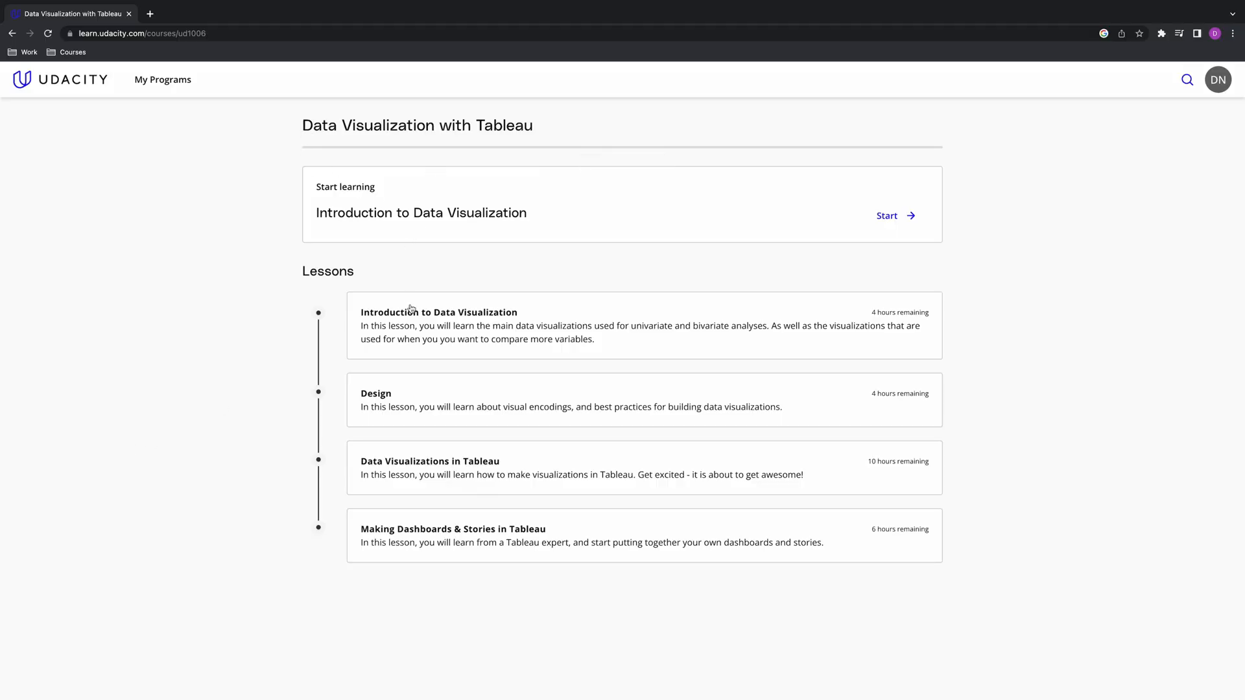
mouse_move(451, 388)
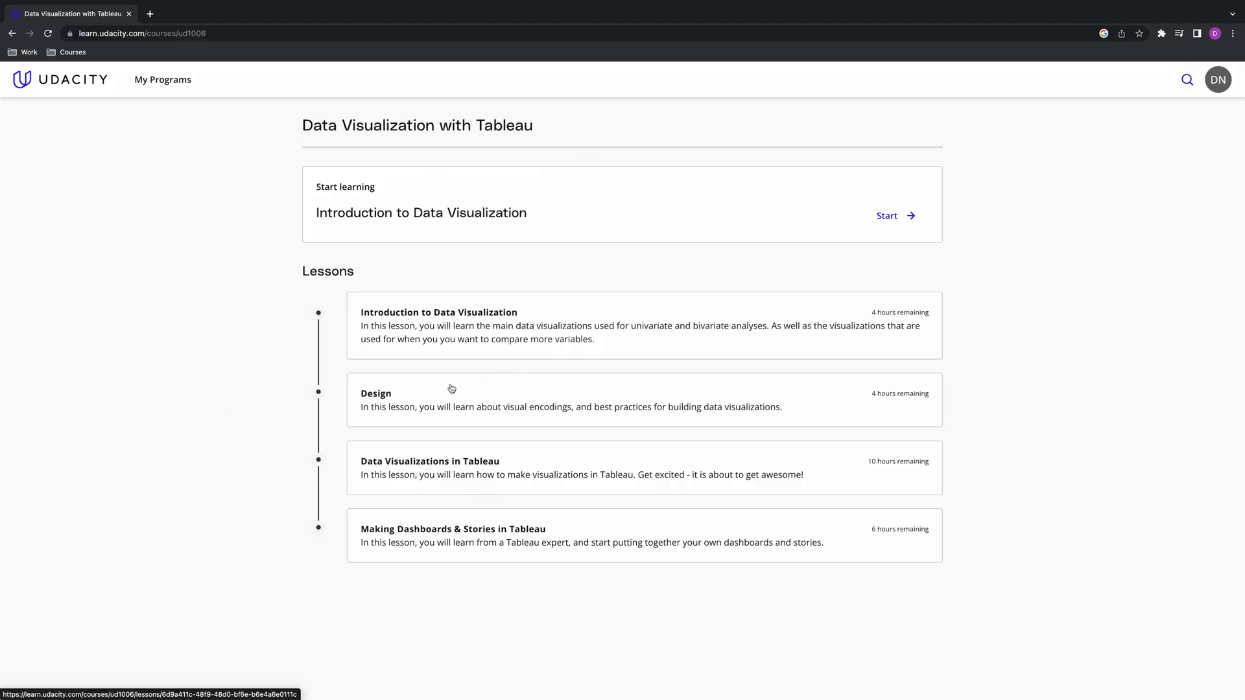
Start the Data Visualizations in Tableau lesson at its 'What is Tableau?' video.
left_click(429, 461)
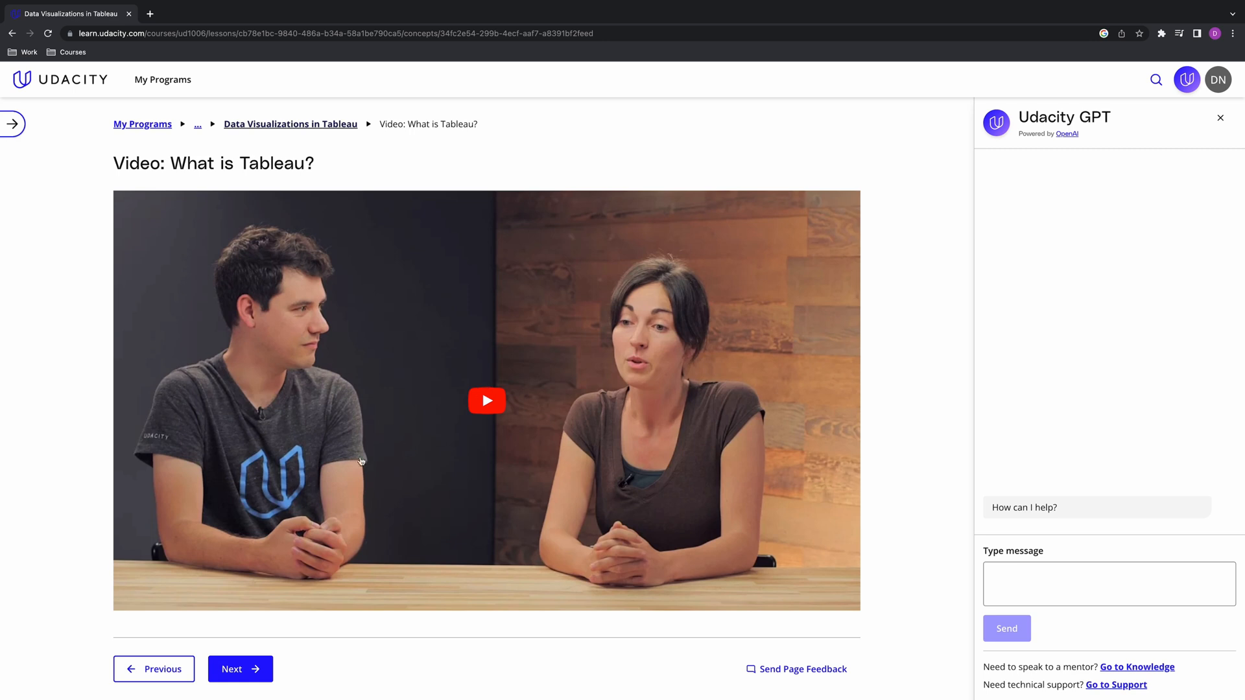
mouse_move(198, 131)
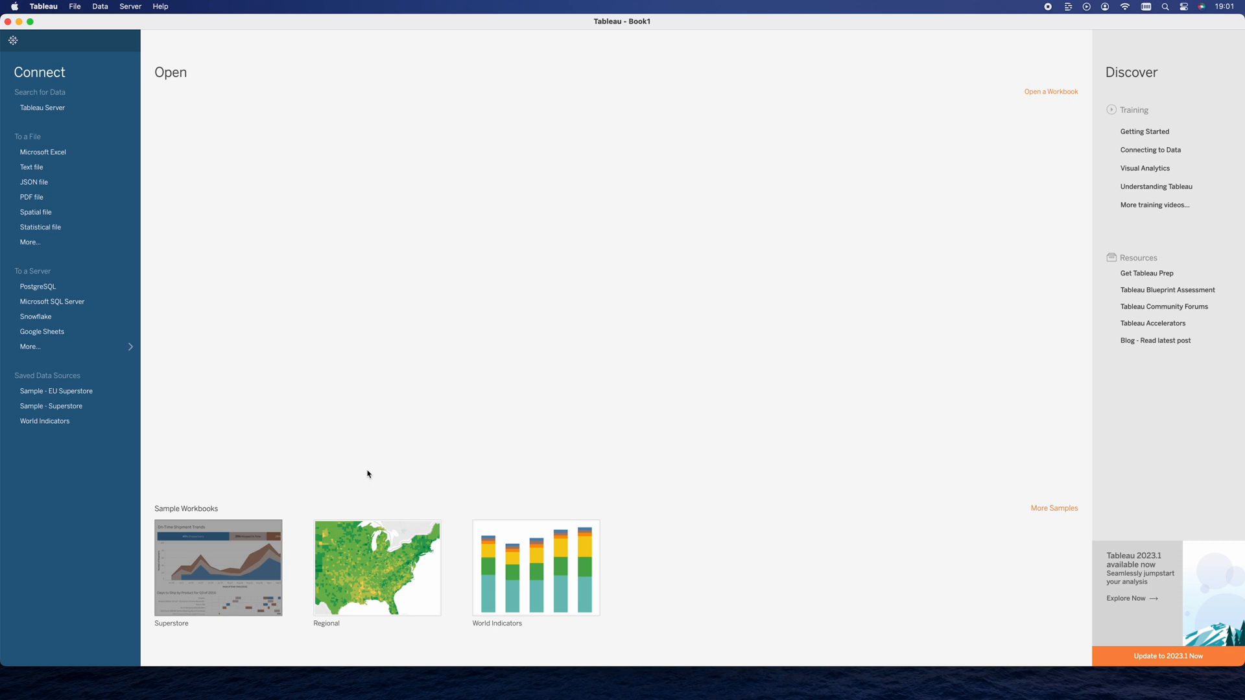
Load the Superstore sample workbook and filter its overview dashboard's sales charts to Colorado.
left_click(217, 566)
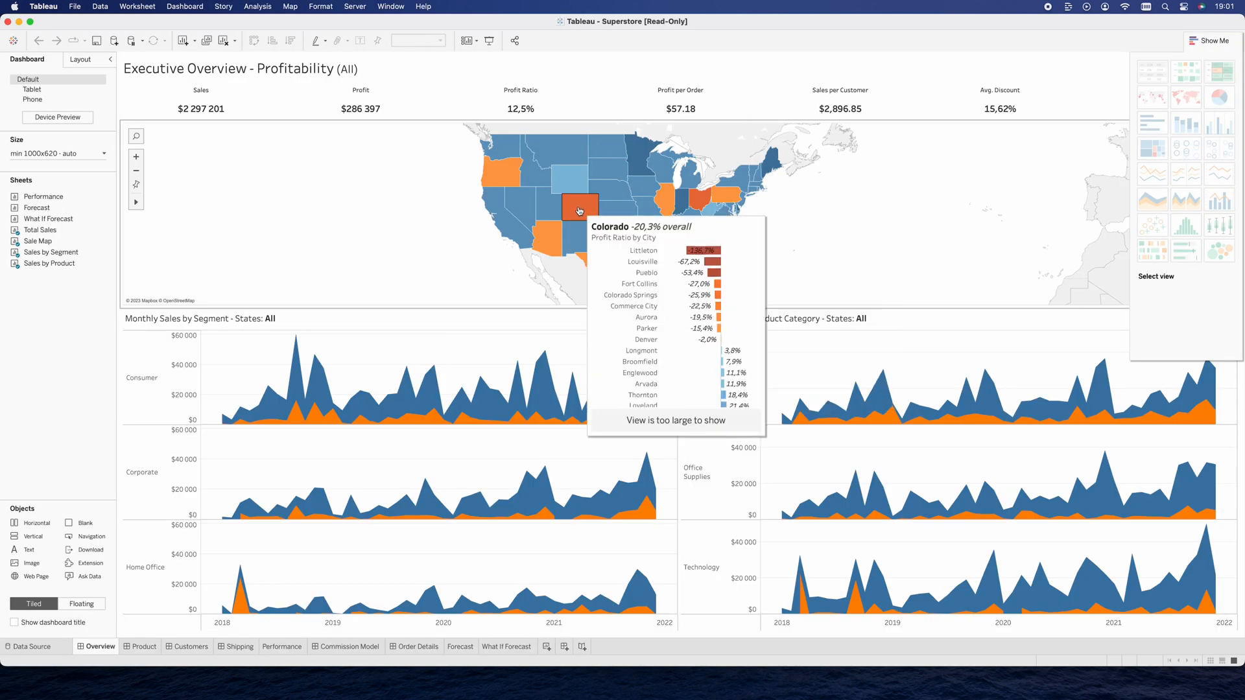
left_click(579, 210)
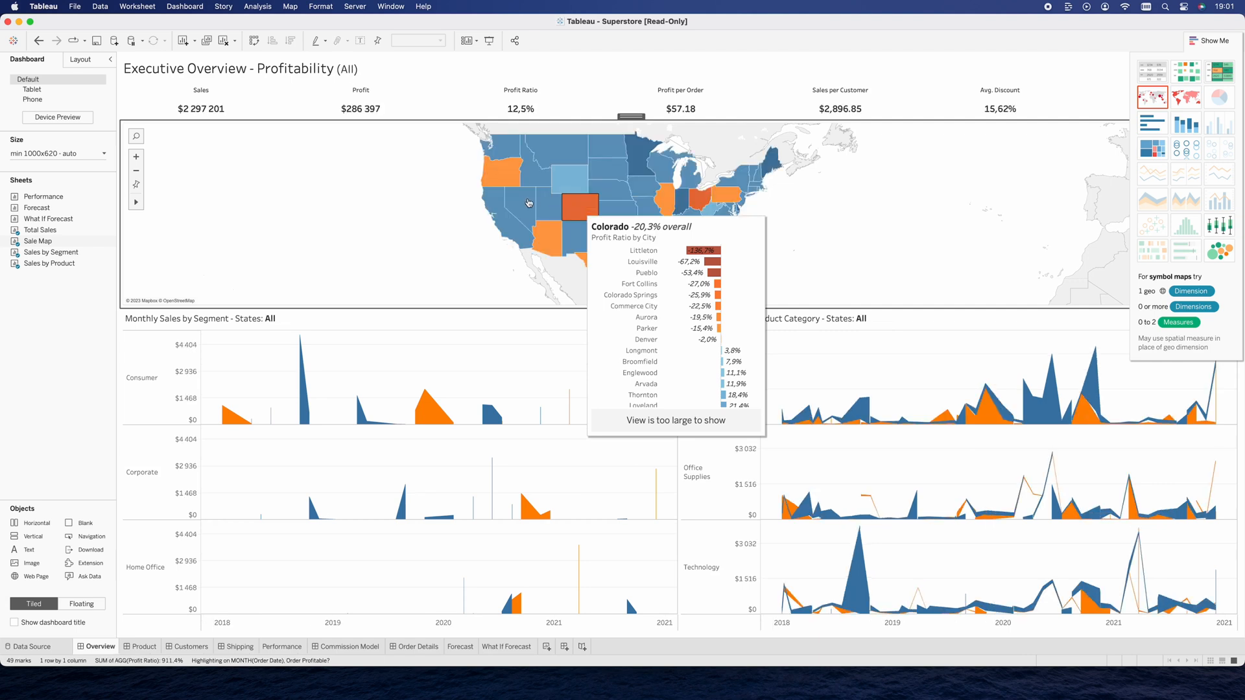
left_click(520, 202)
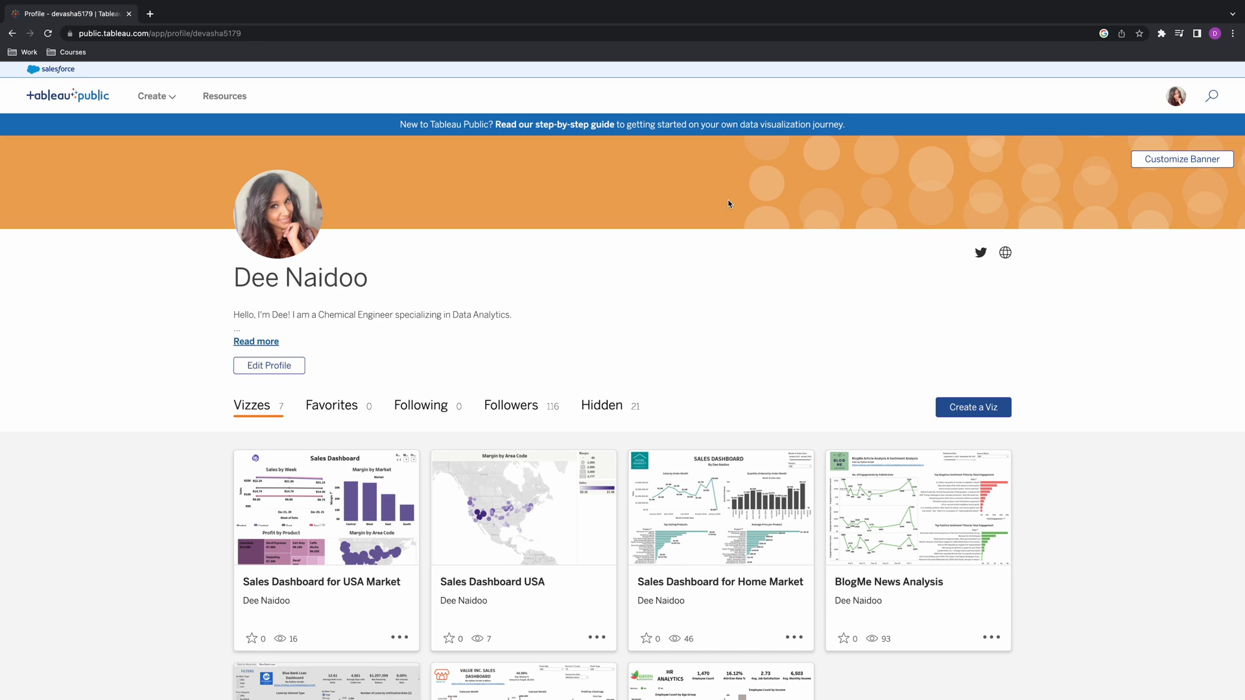
View the Sales Dashboard for USA Market and highlight the Central bar in Margin by Market.
scroll("down", 3)
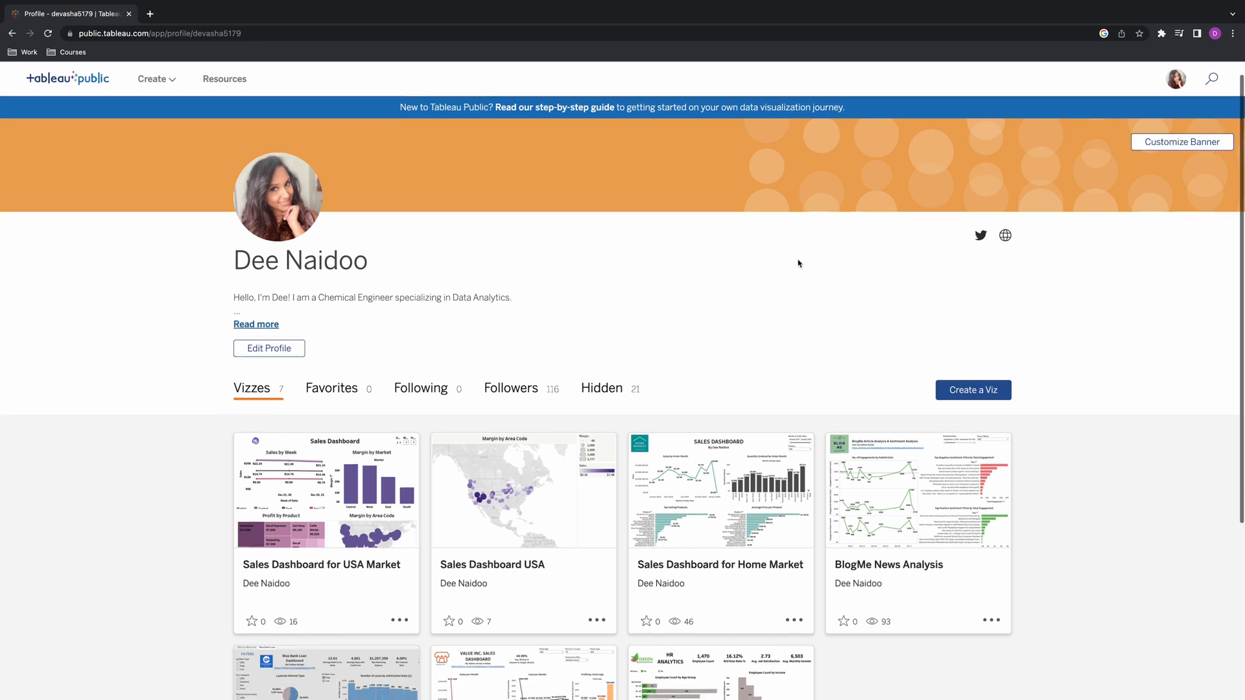
scroll("down", 3)
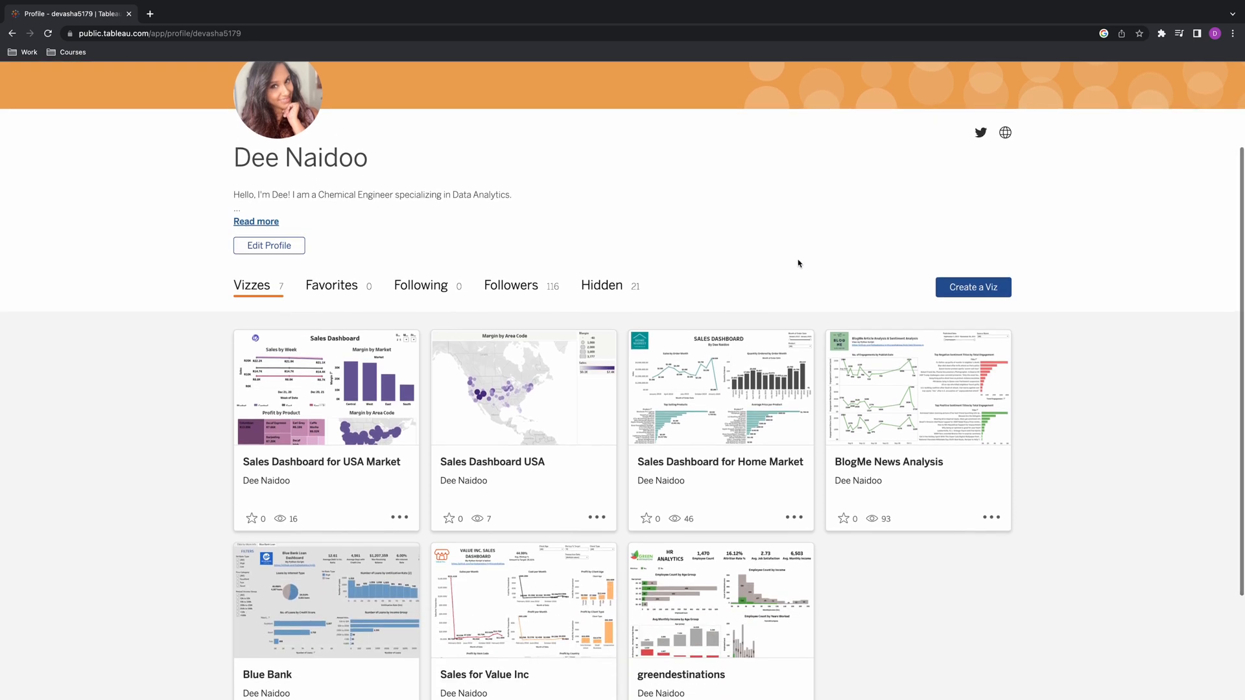
scroll("down", 3)
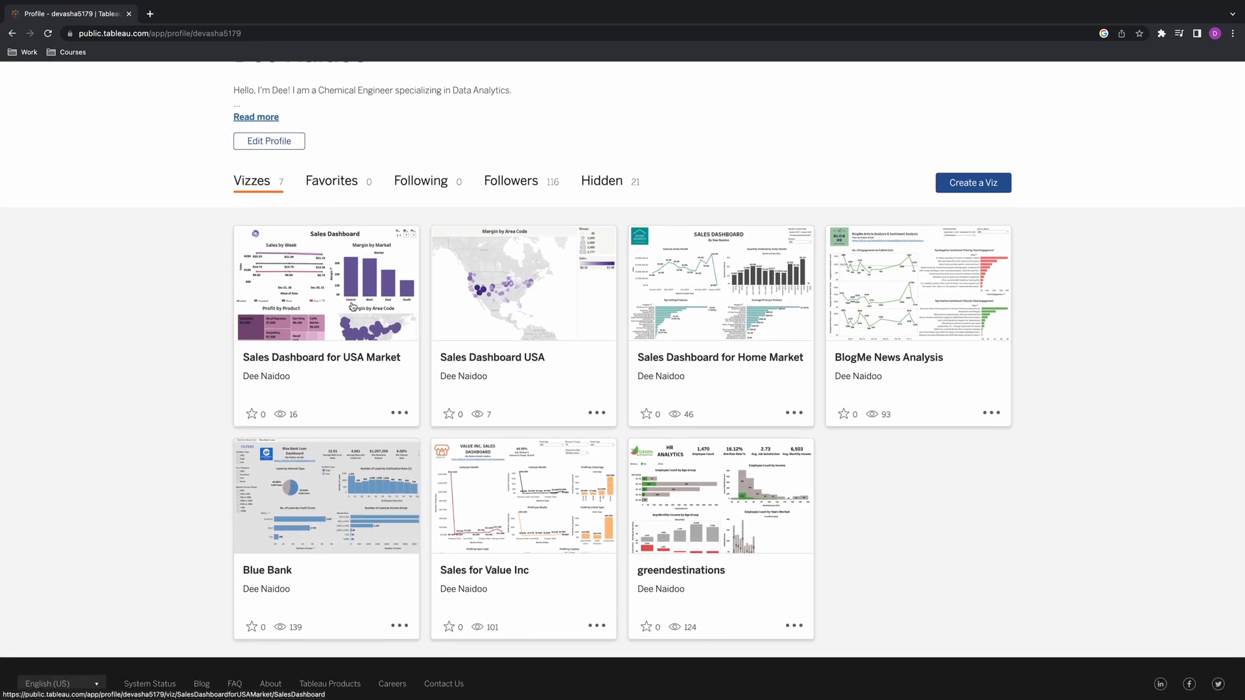
left_click(327, 282)
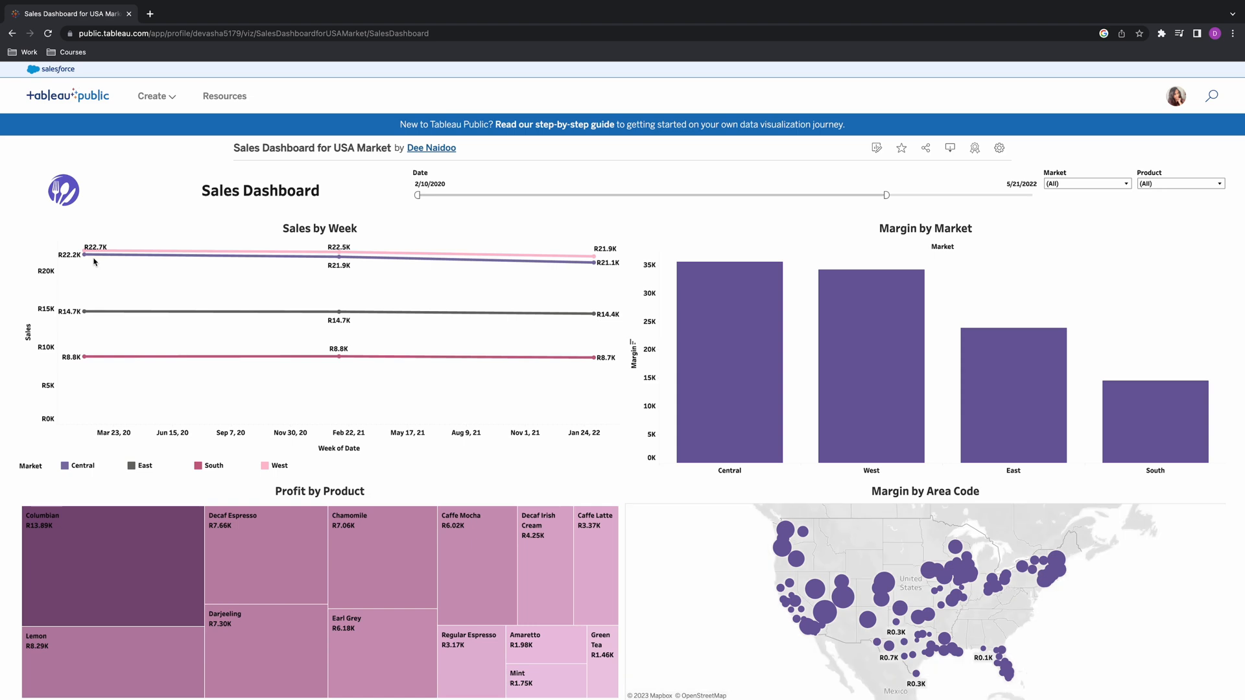
left_click(727, 362)
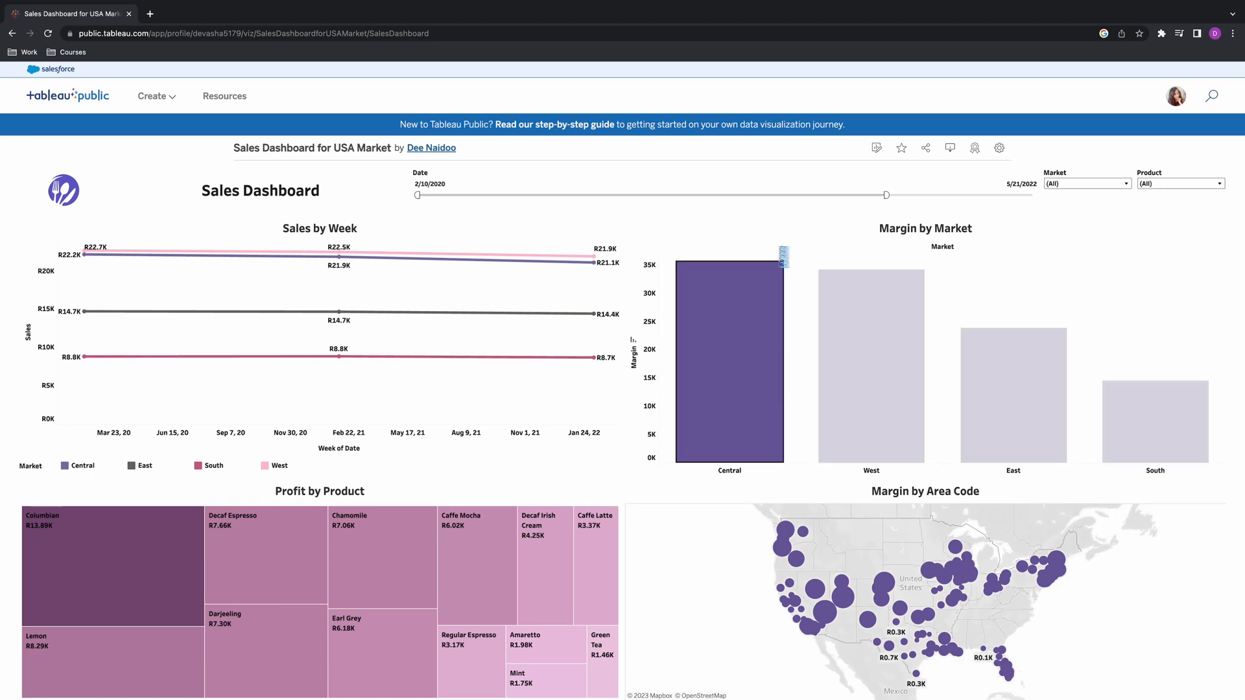